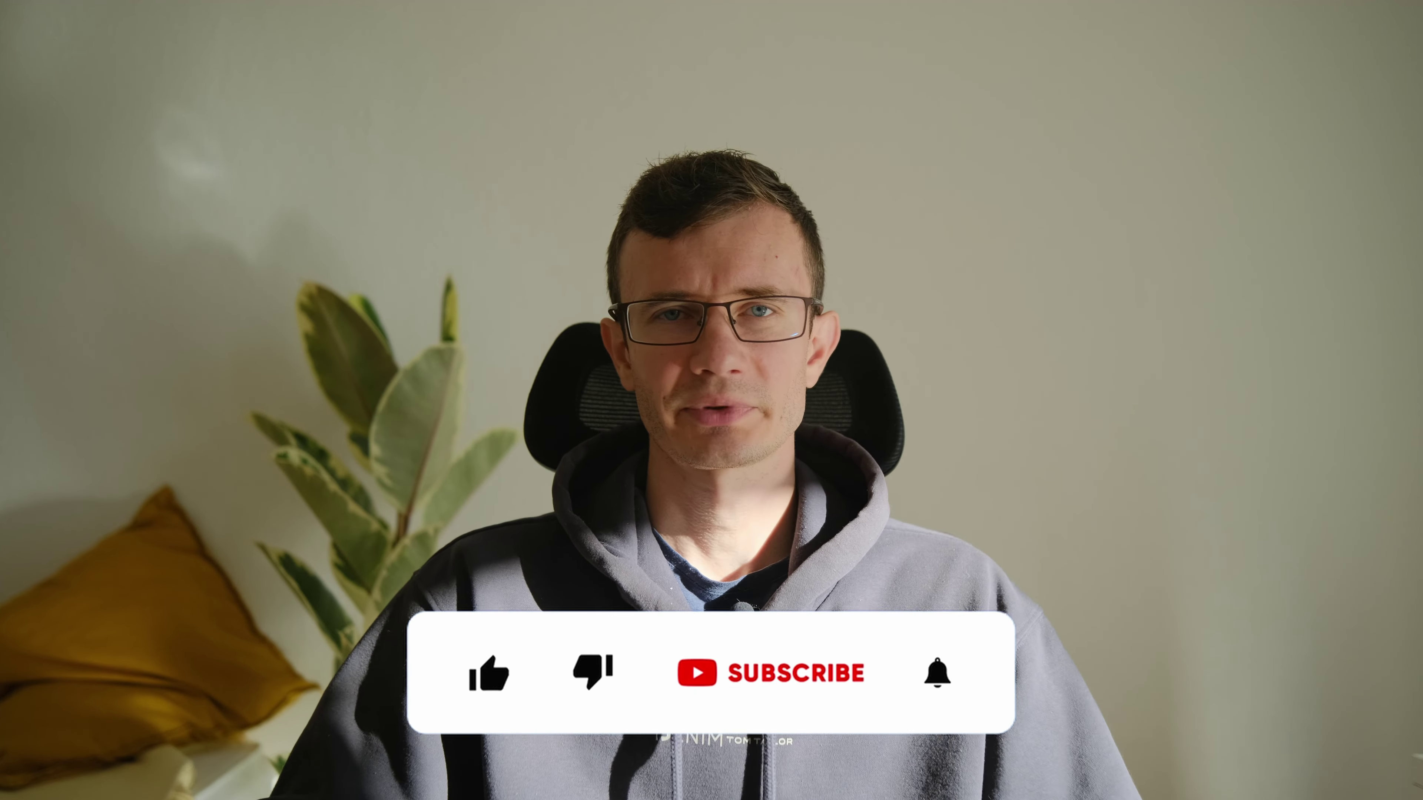
left_click(490, 672)
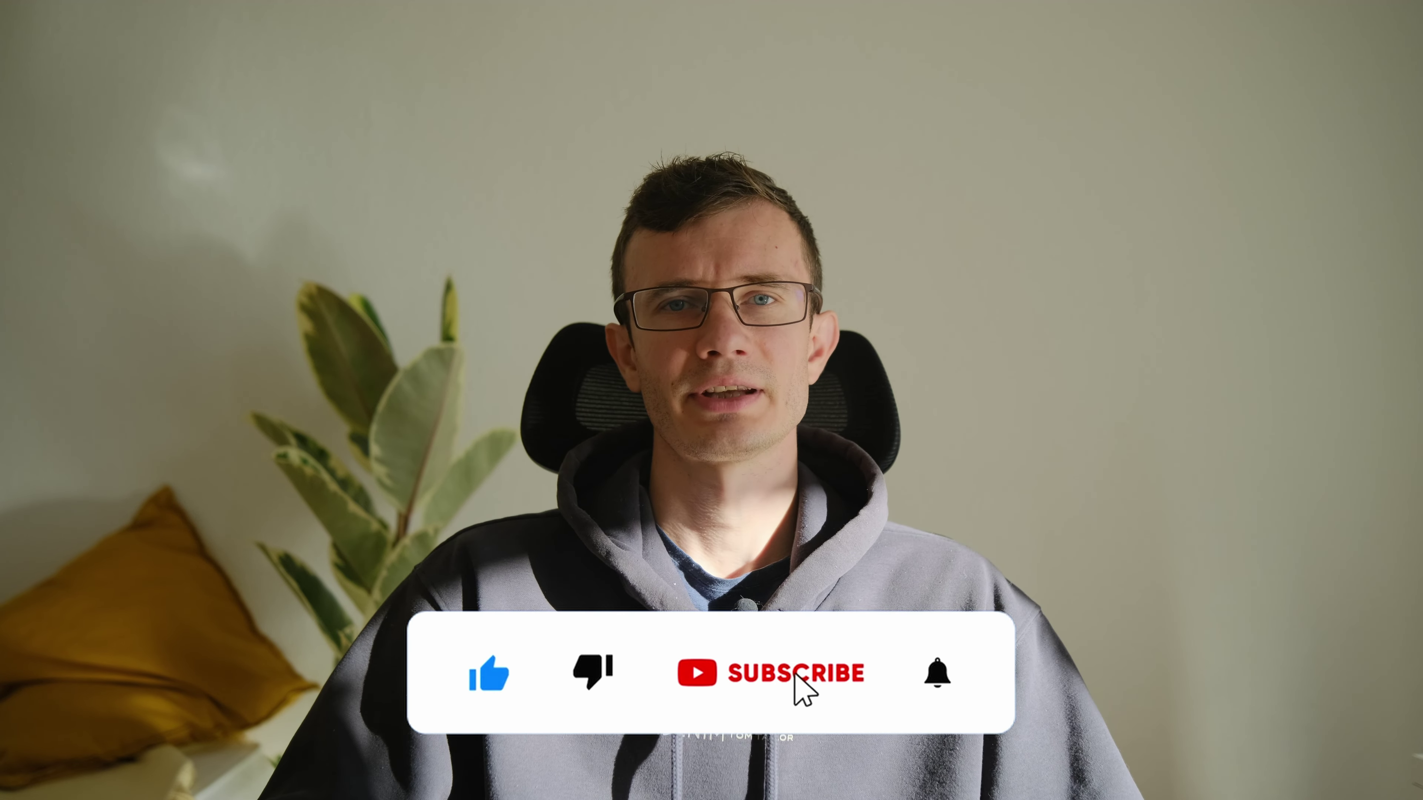